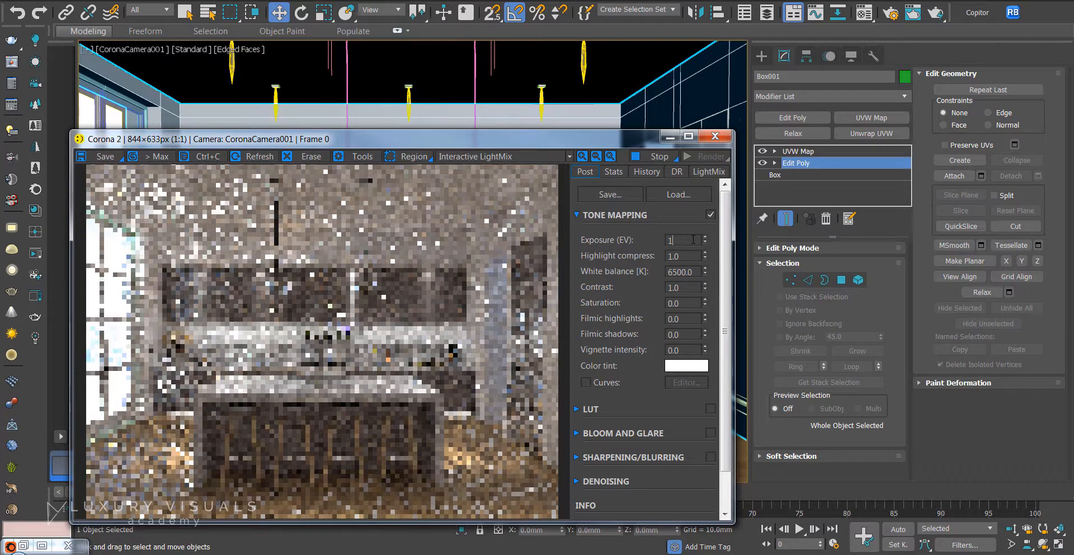
Set the Tone Mapping exposure to 0.50 EV
triple_click(683, 239)
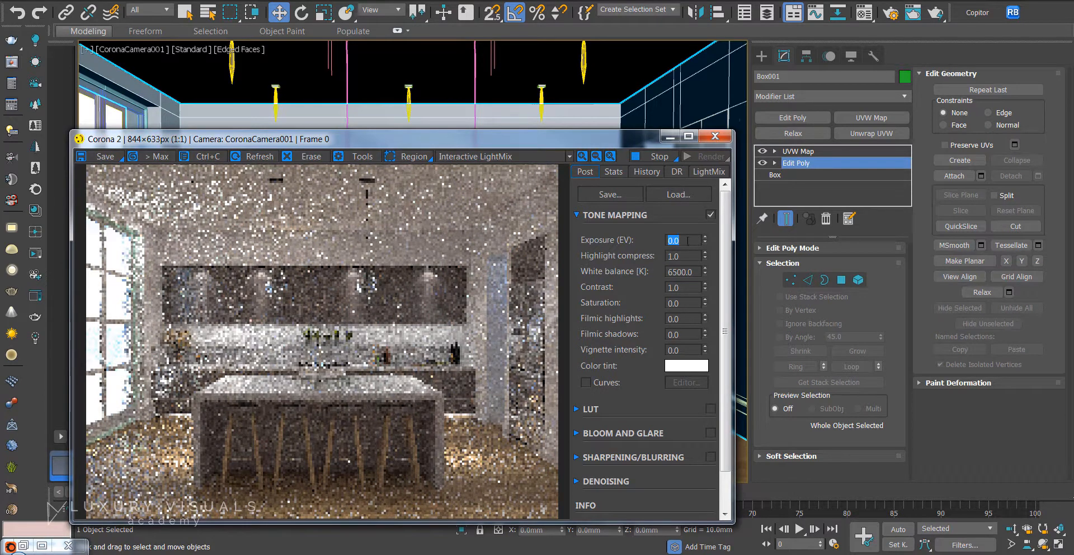
text(0.50)
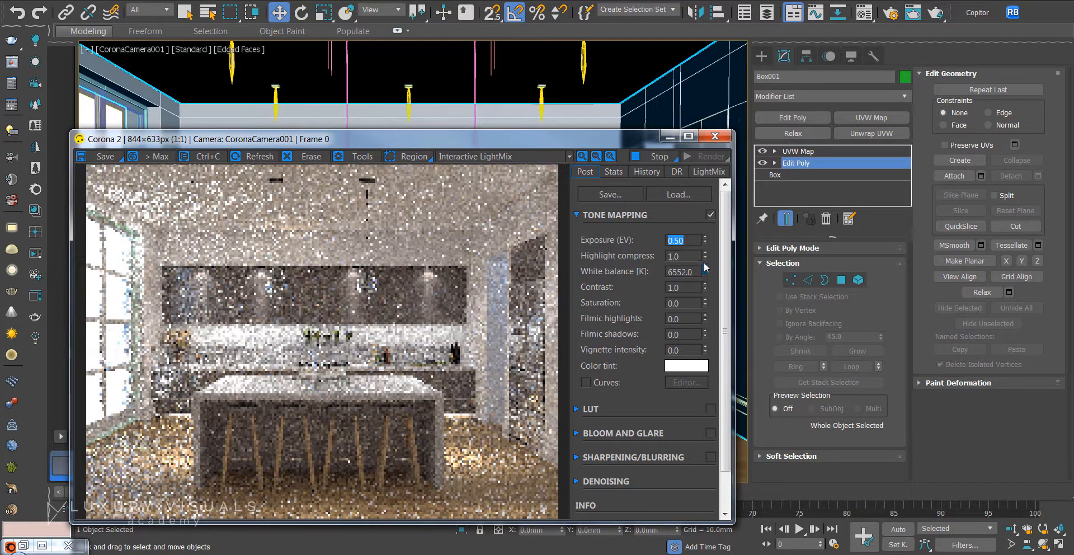
Set white balance ~7007 K, saturation -0.032, filmic highlights 0.364, shadows 0.112, vignette 0.251
click(704, 268)
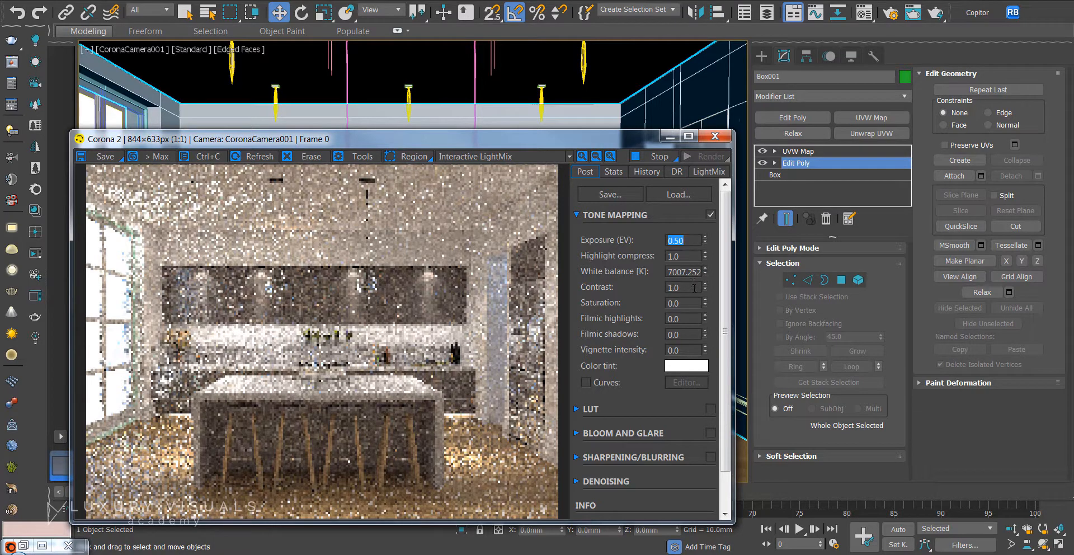
click(705, 285)
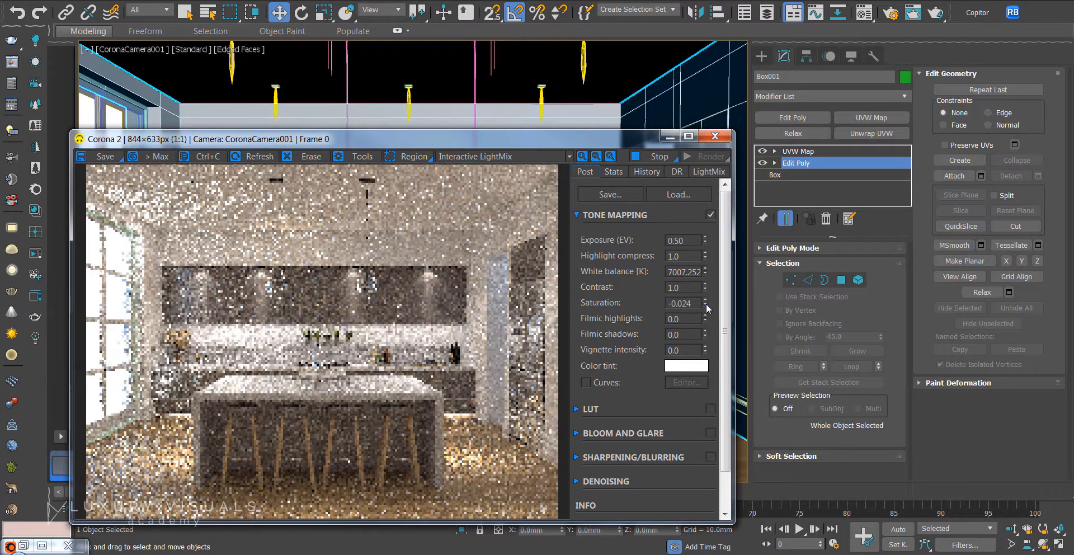
click(704, 306)
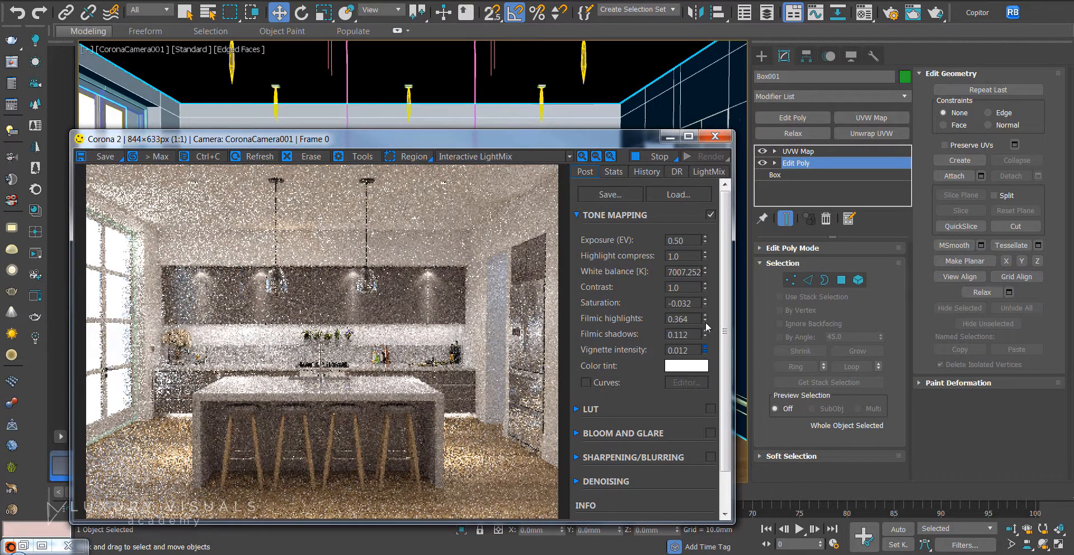
click(680, 350)
text(0.251)
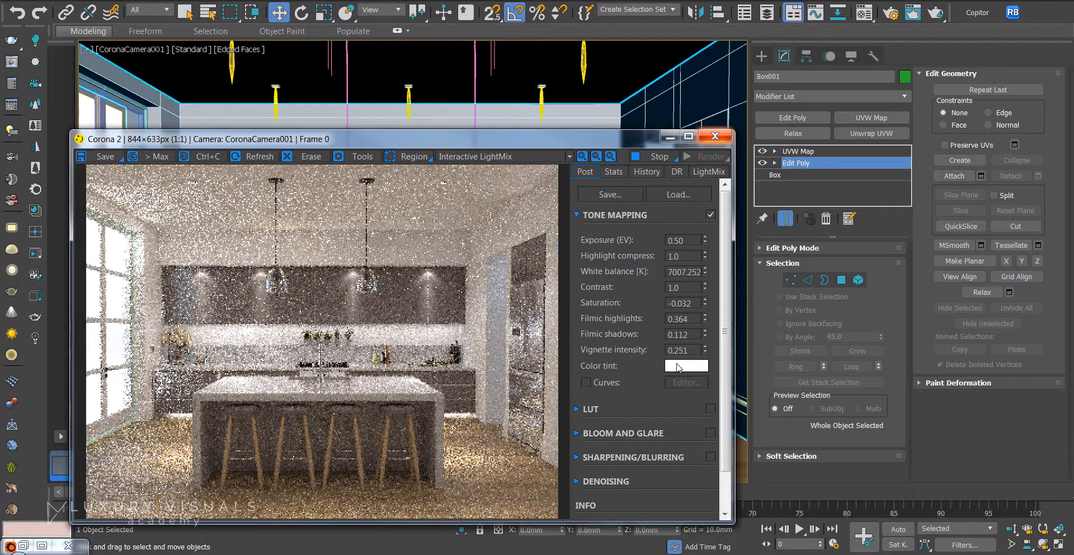
Check the tint colour unchanged, enable Curves, and open the Curve Editor
click(685, 365)
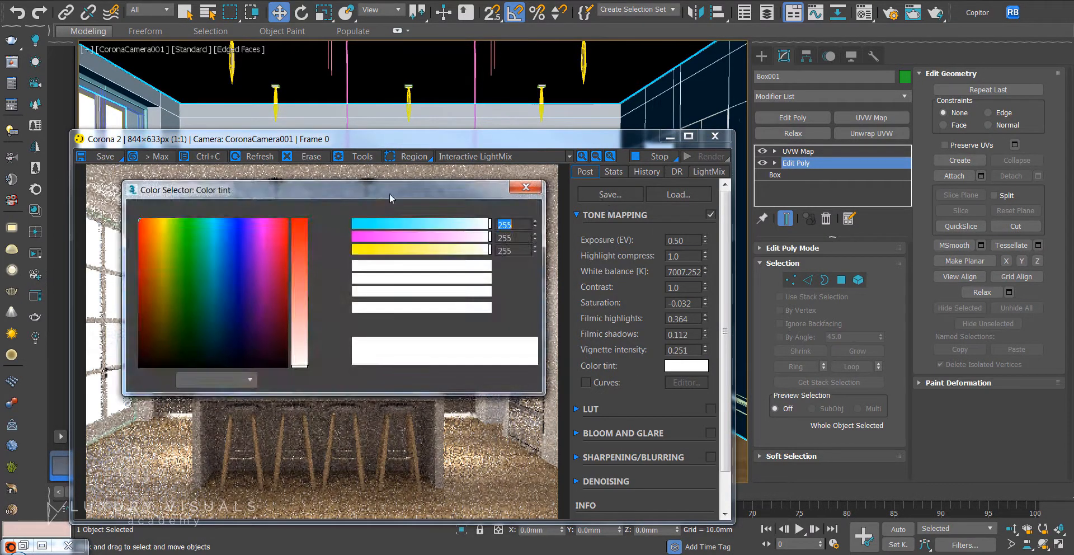
click(525, 187)
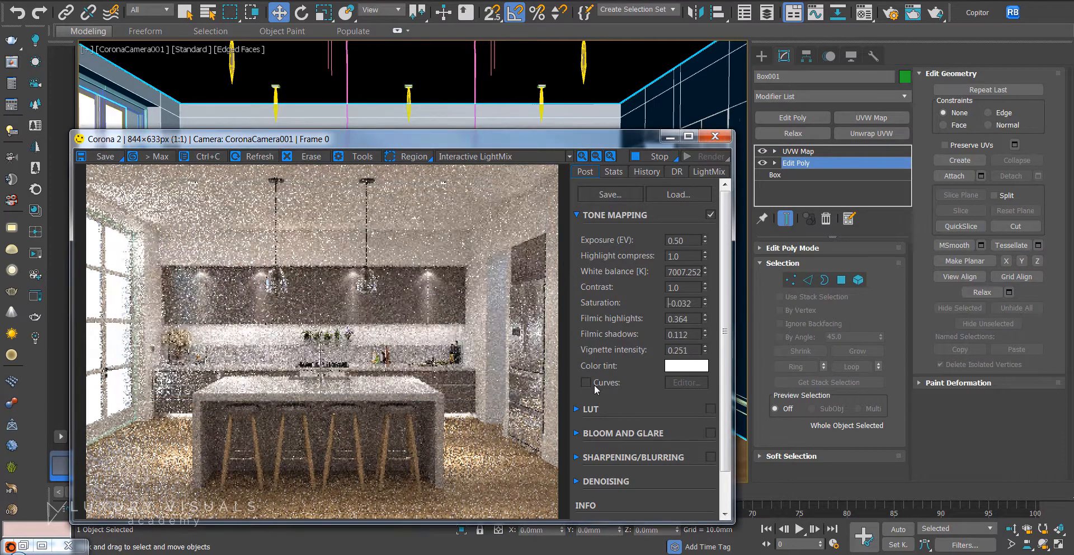
click(586, 382)
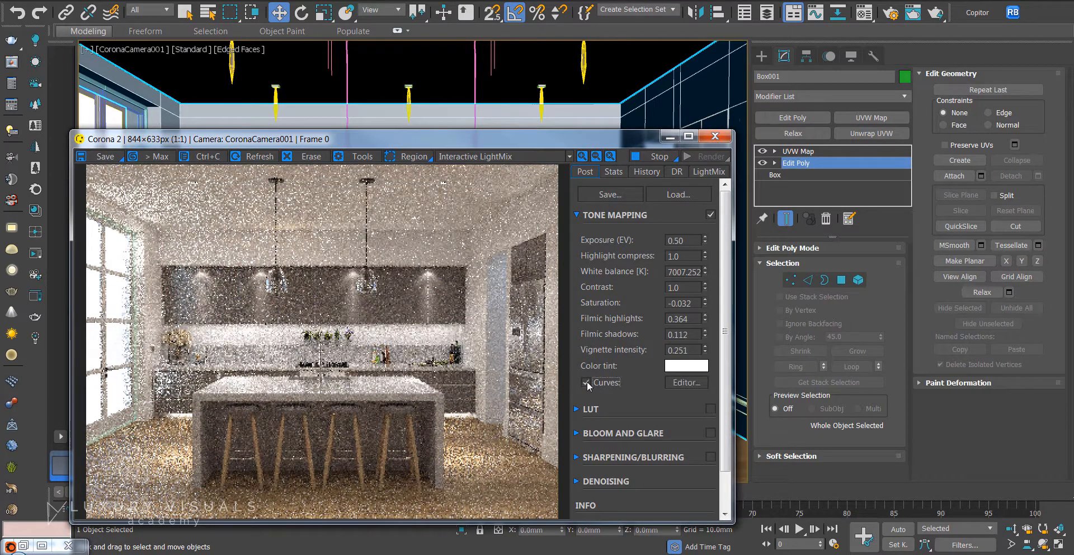
click(586, 382)
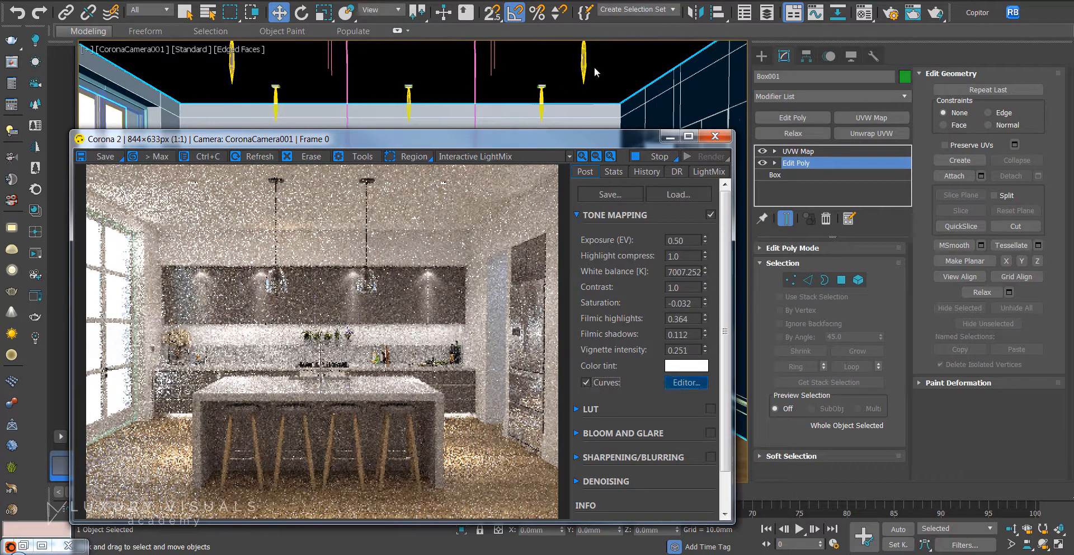
click(684, 382)
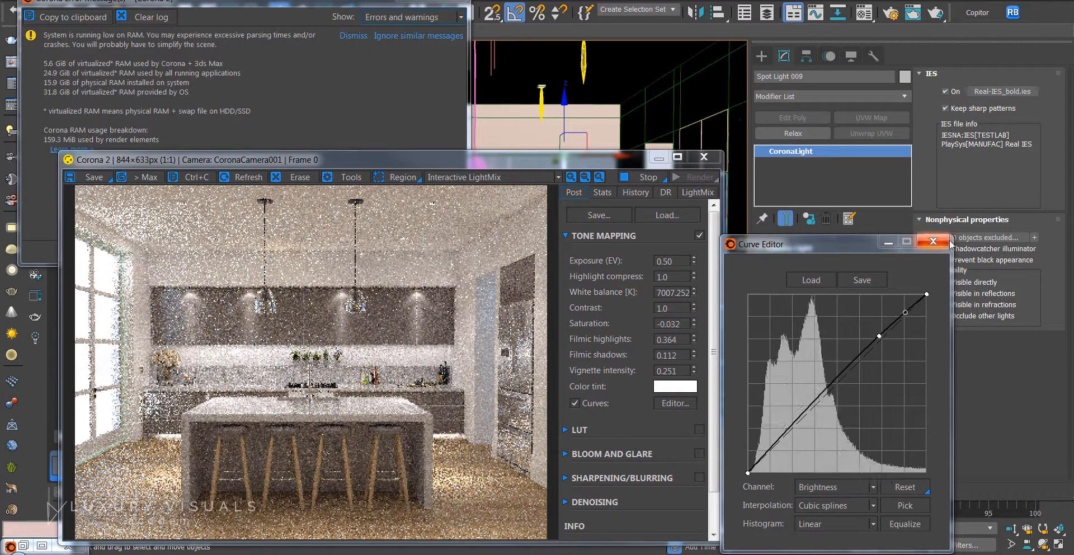
Close the Curve Editor, then expand and enable the LUT with its file list shown
click(934, 241)
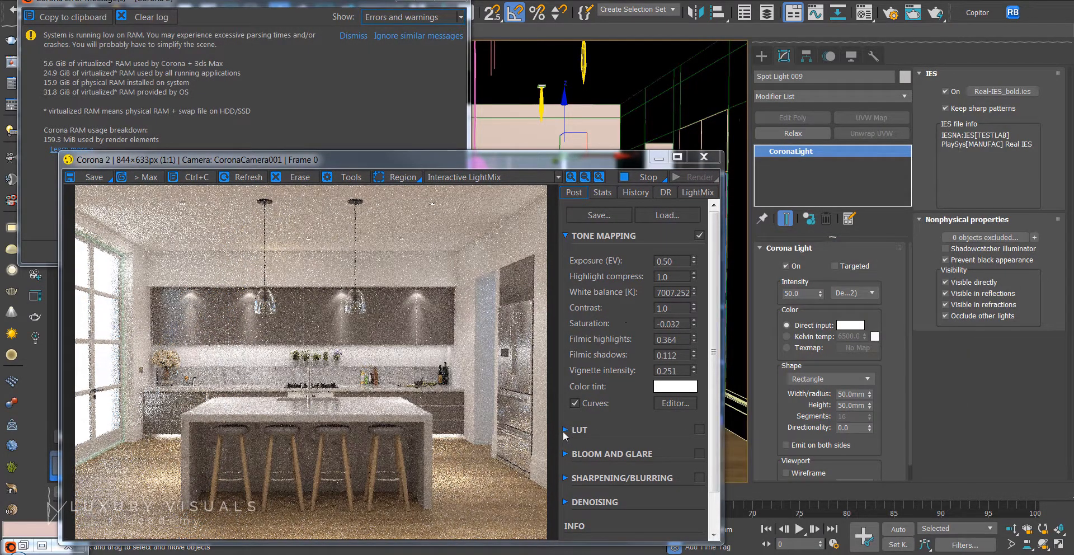
click(579, 429)
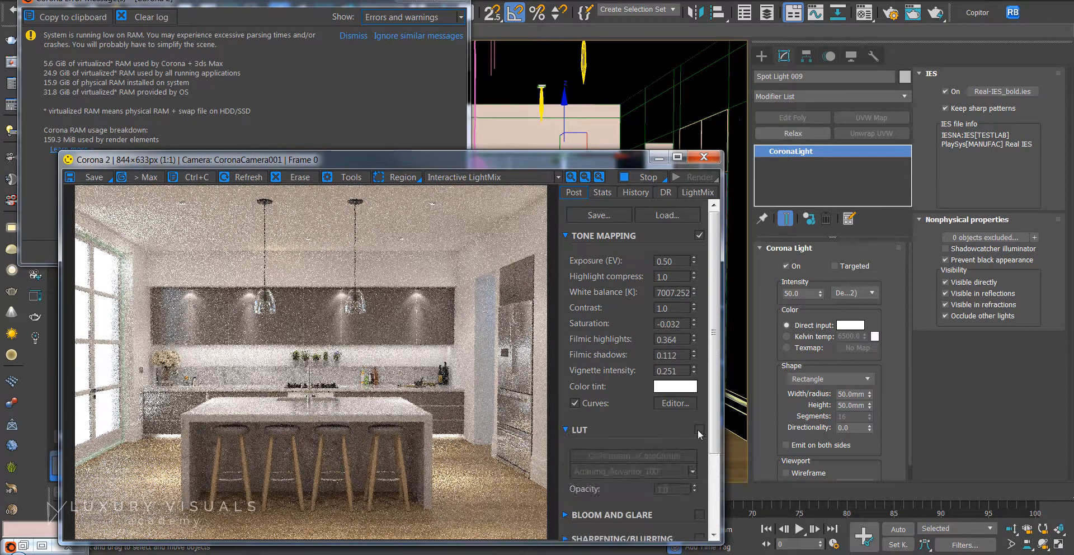
click(699, 429)
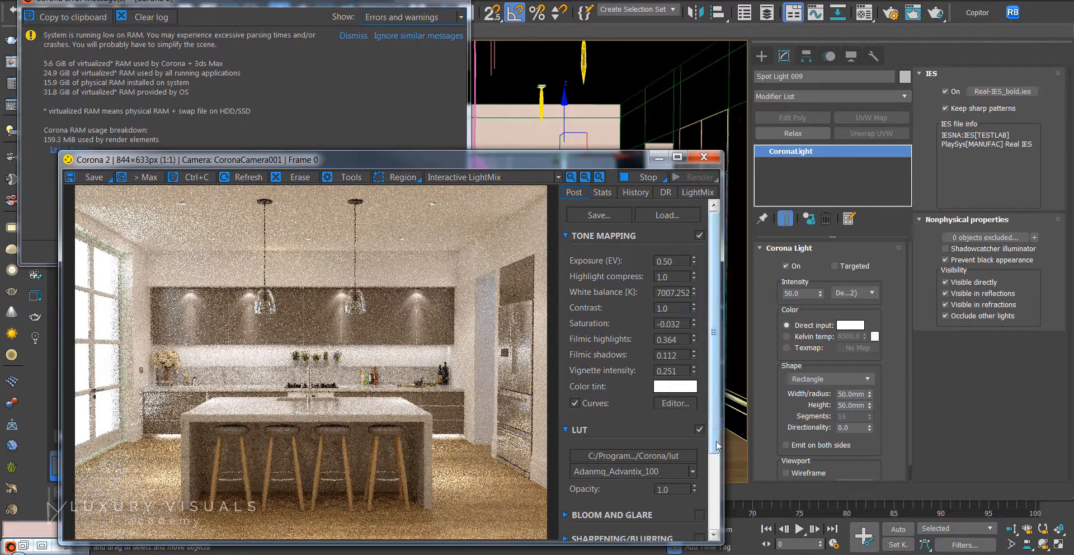
click(692, 418)
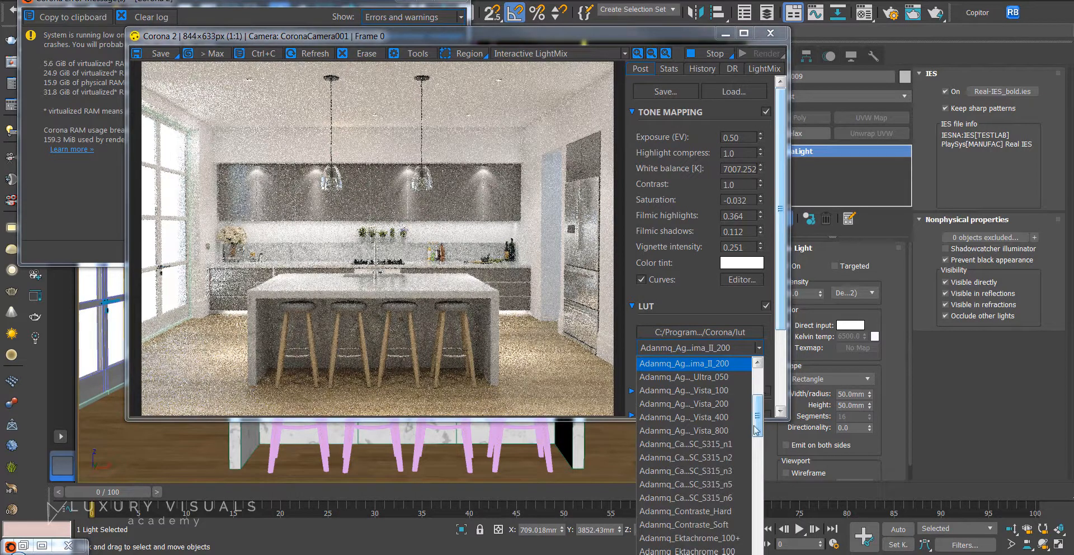
Switch the LUT to Kim_Amlan…graphic_02 and lower its opacity to 0.20
click(696, 363)
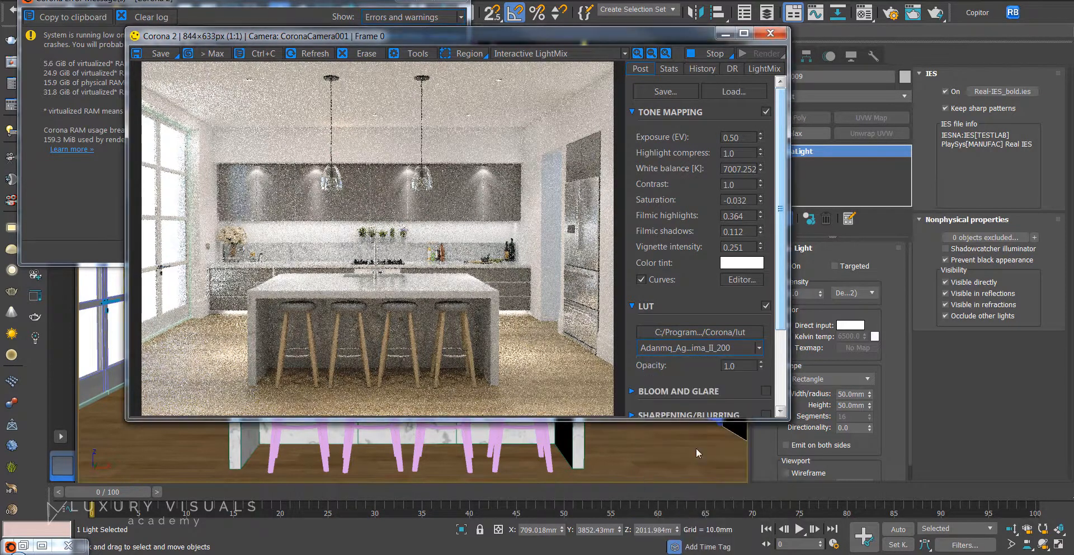
scroll(down, 3)
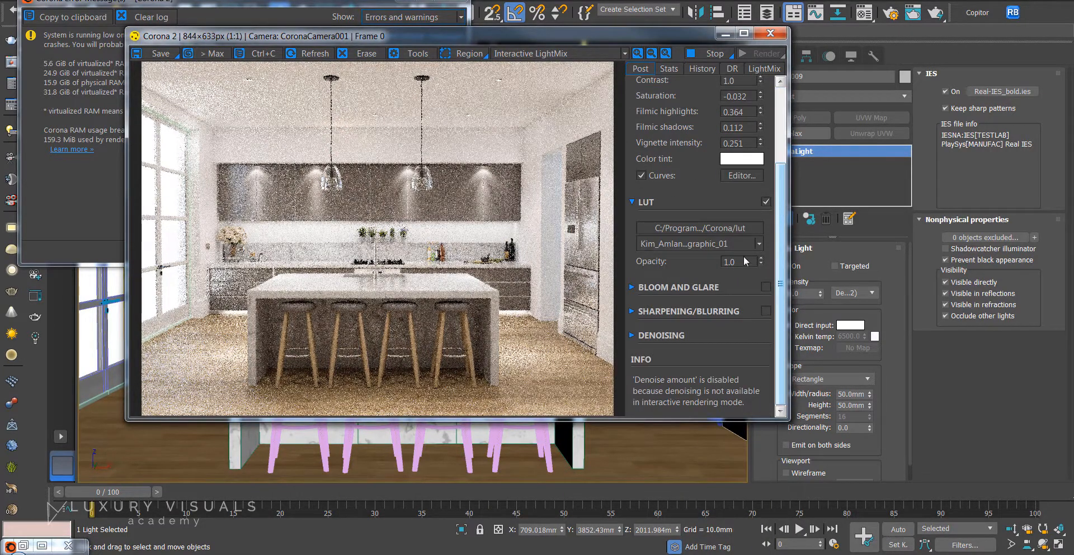
click(757, 243)
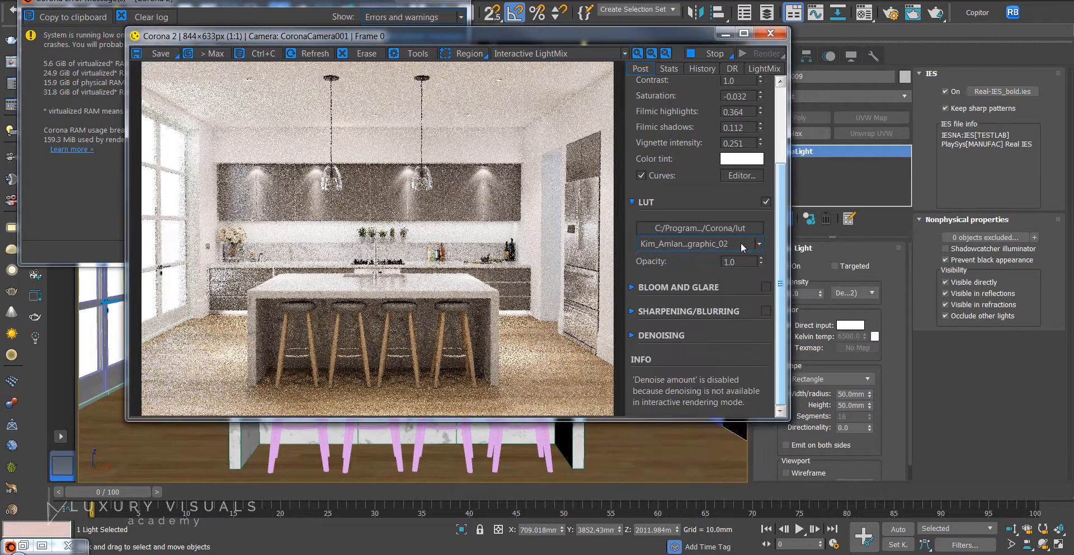
click(759, 244)
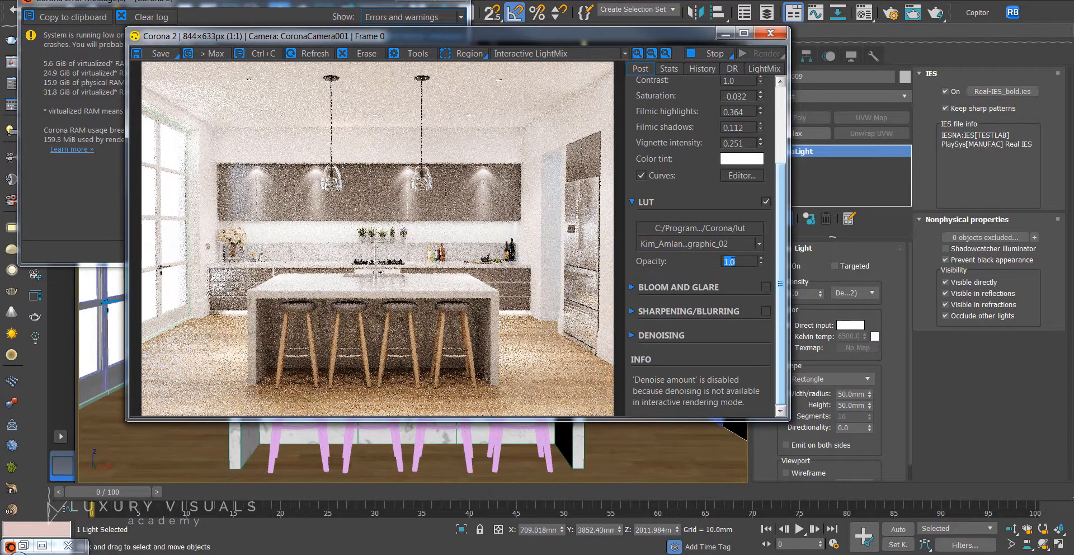
text(0.20)
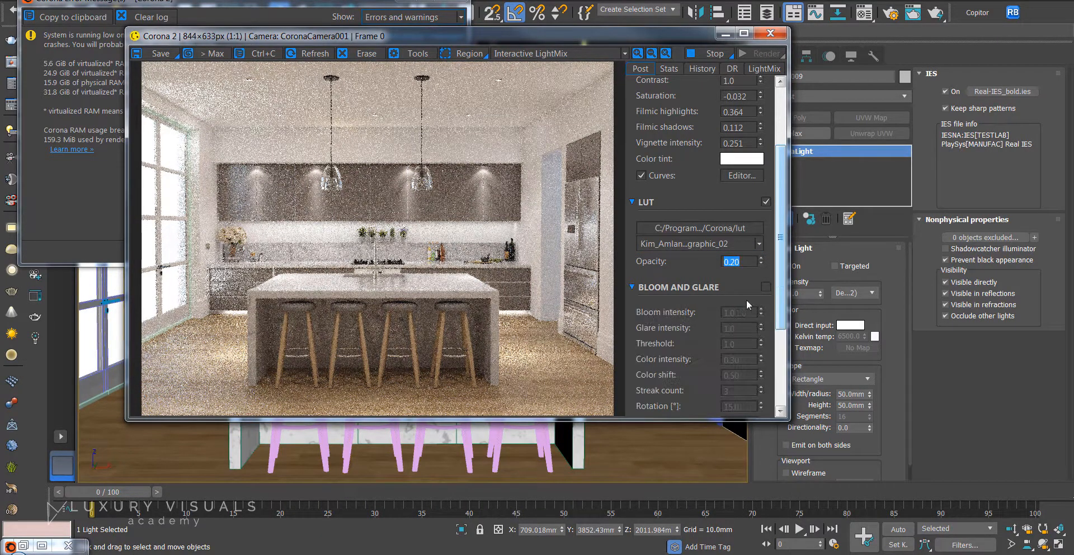
Toggle Bloom and Glare on then off, and expand the Denoising rollout
scroll(down, 3)
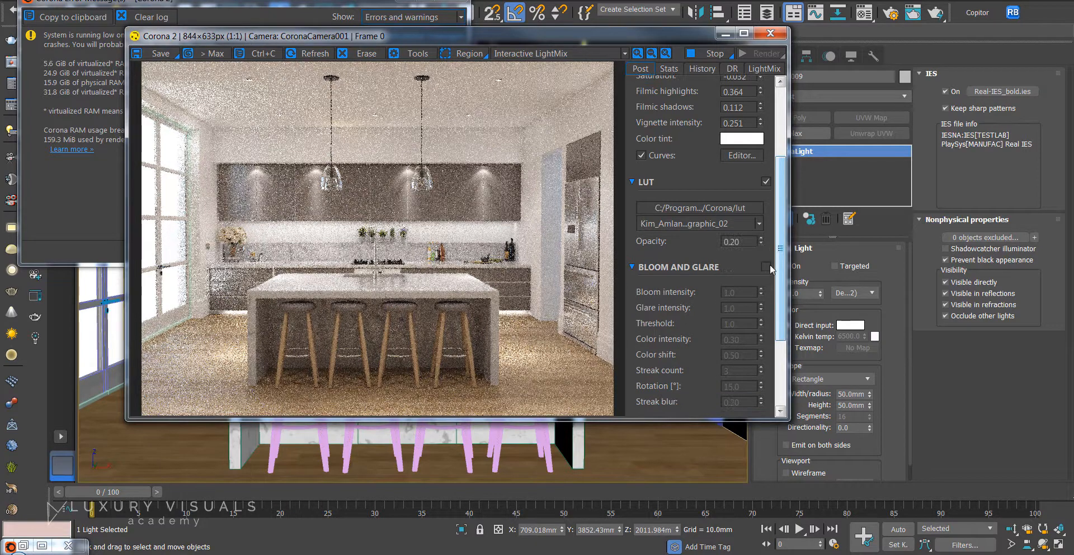
click(765, 266)
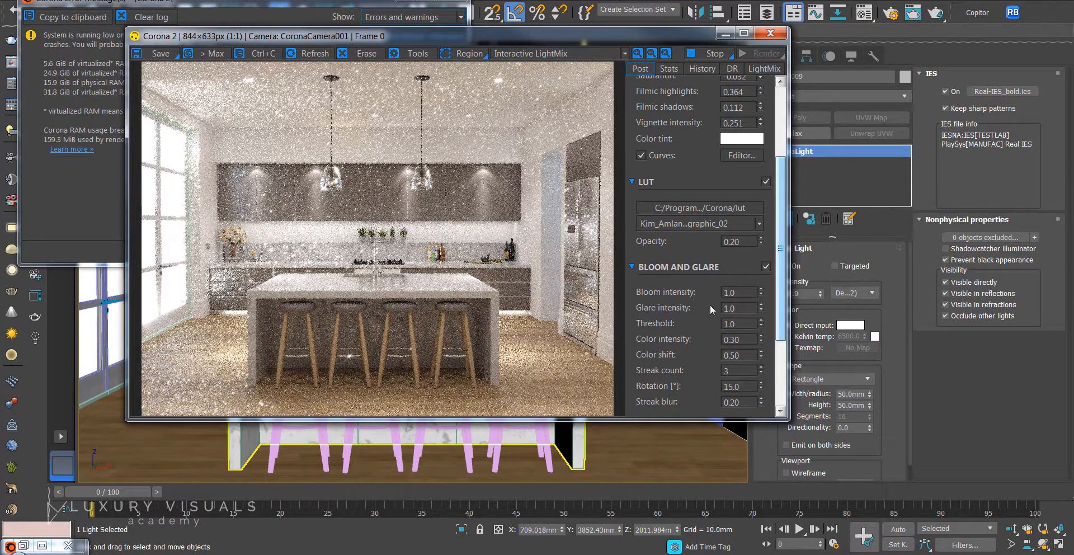
click(766, 266)
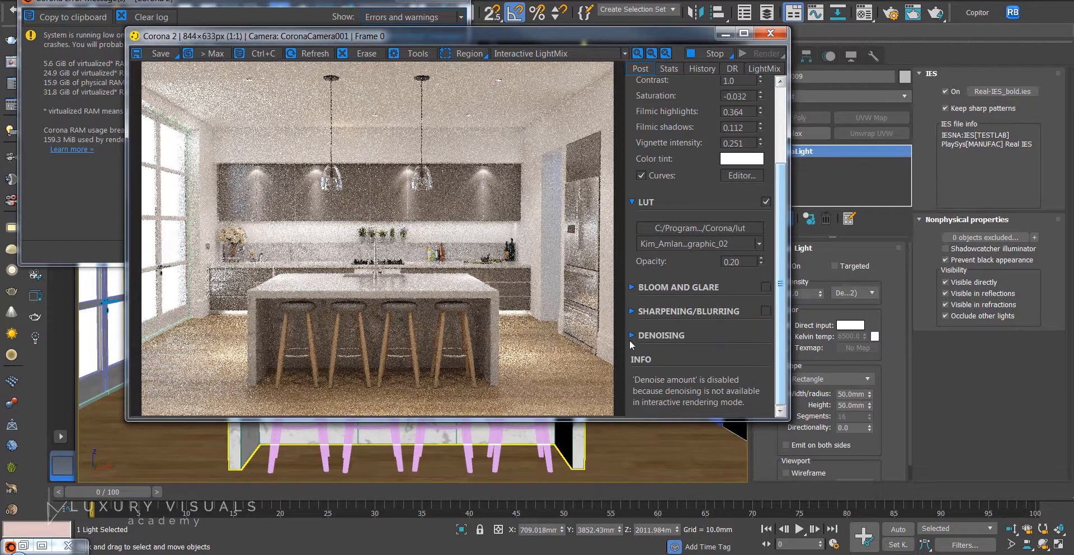
click(631, 335)
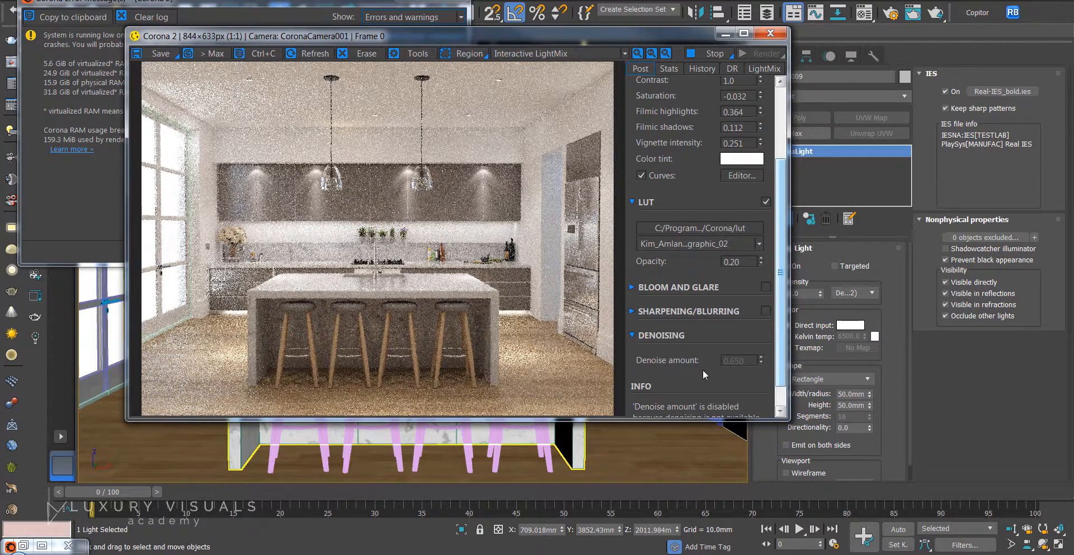